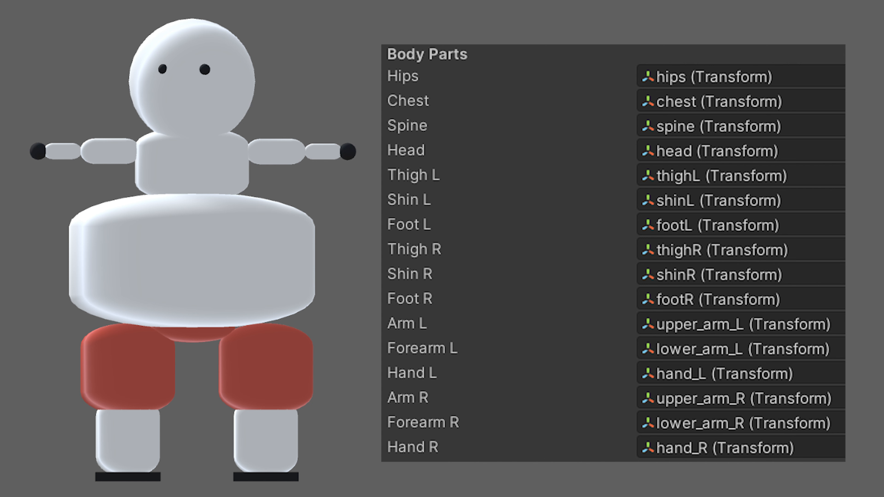
Enter Play mode to watch the ragdoll stand in the arena, then stop playback
left_click(418, 6)
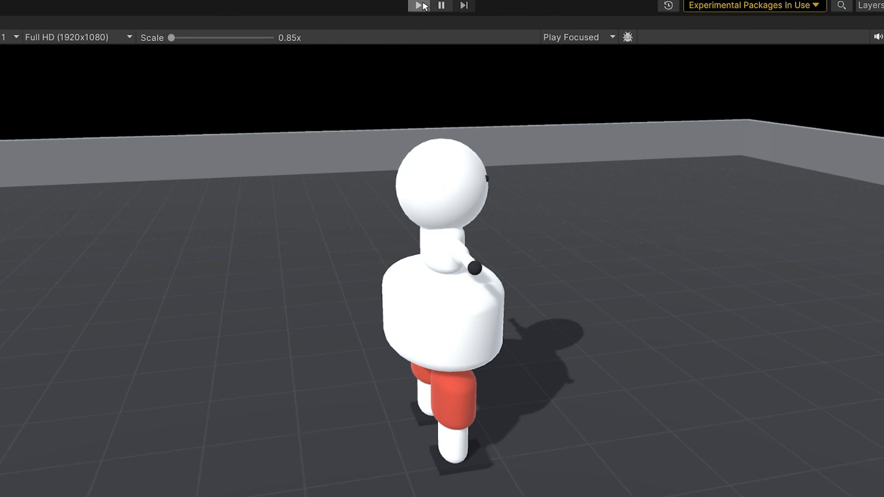
left_click(419, 5)
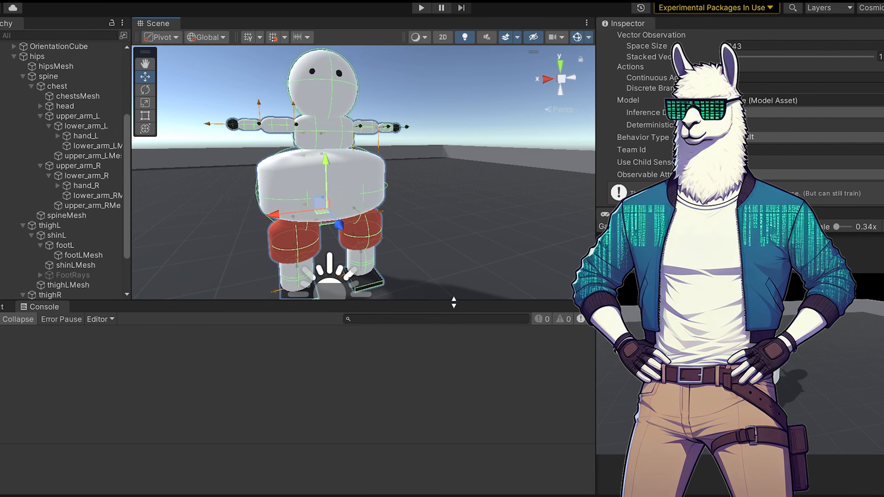
mouse_move(394, 209)
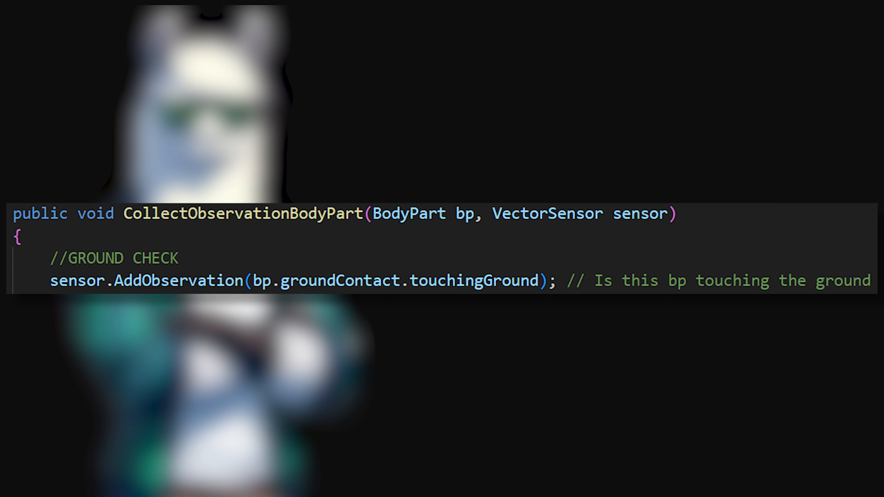
scroll("down", 3)
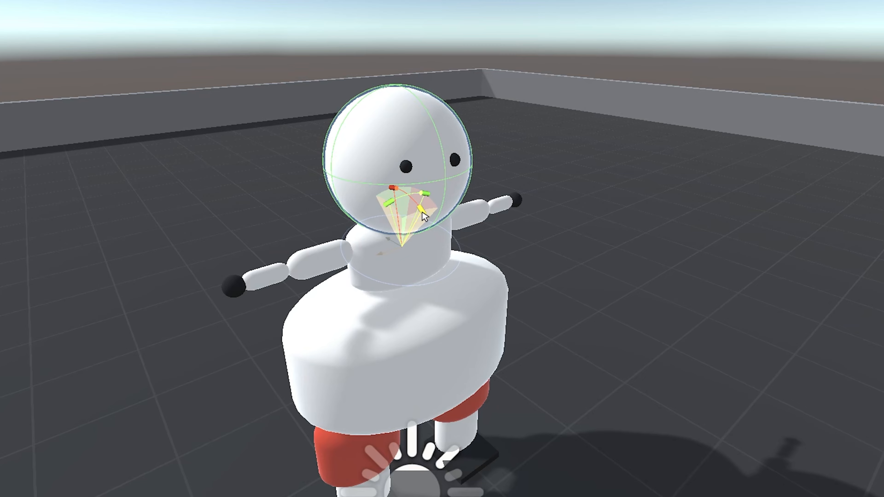
Adjust the Scene view onto the head's Character Joint gizmo above the torso
left_click_drag(426, 216, 428, 316)
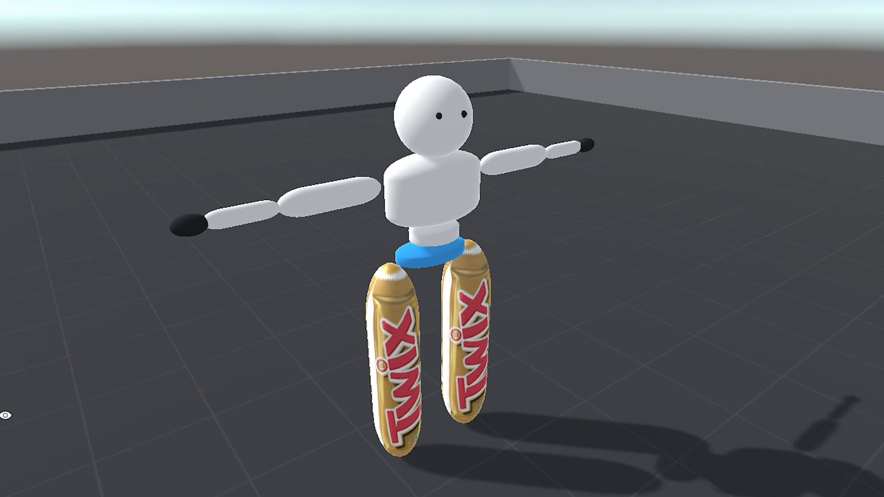
Select the ragdoll's left Twix-bar leg in the Scene view
left_click(394, 339)
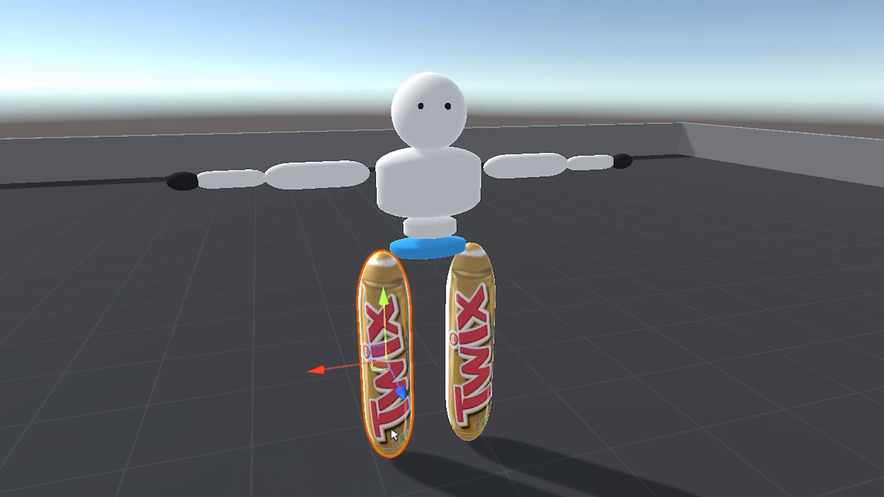
mouse_move(321, 392)
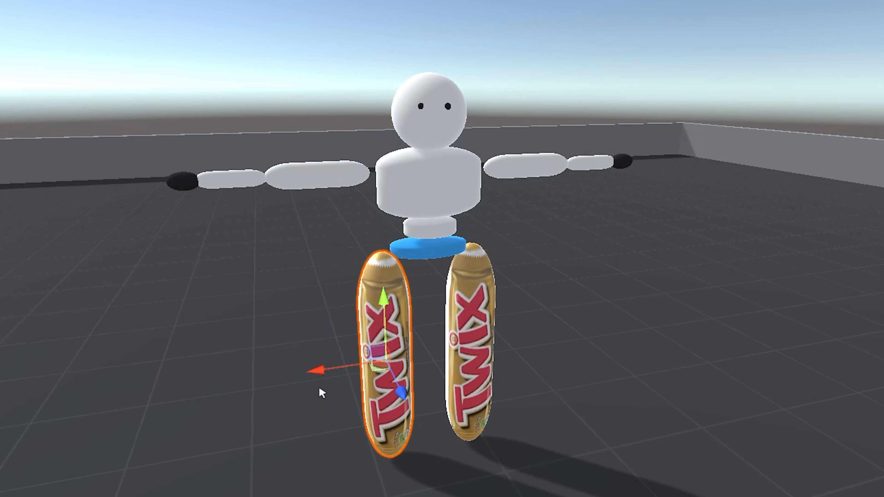